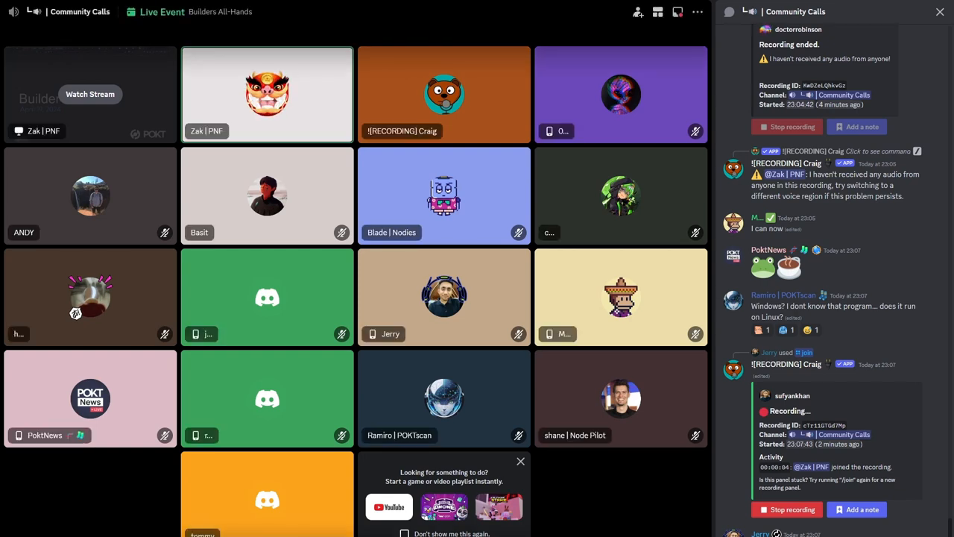
# Show the Builder All Hands Updates slide and move down to the grants board.
pyautogui.click(89, 94)
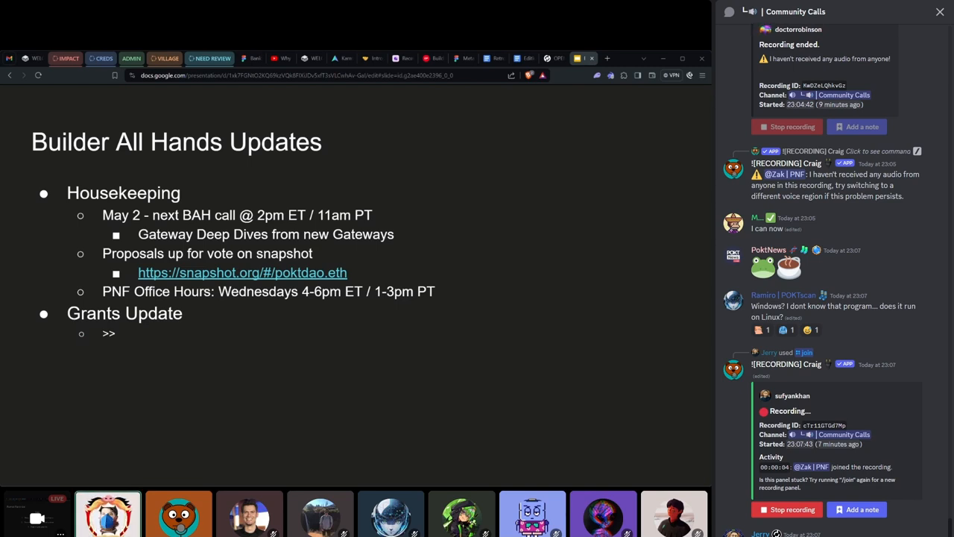
pyautogui.scroll(-3)
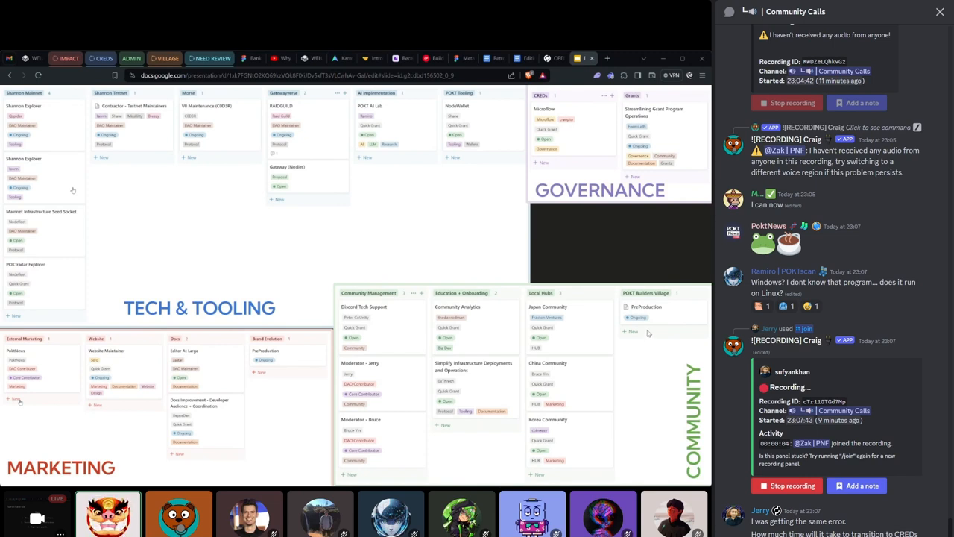
pyautogui.moveTo(635, 298)
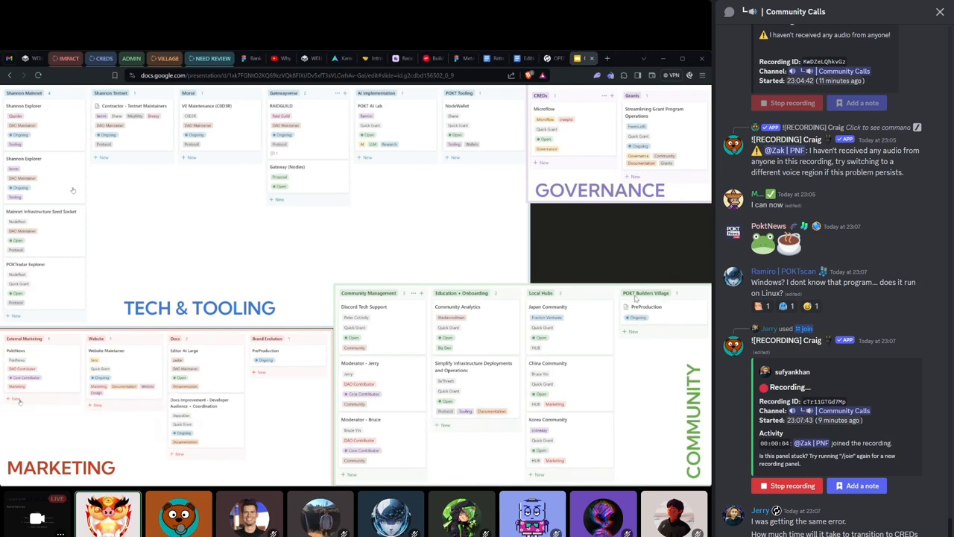
pyautogui.moveTo(651, 319)
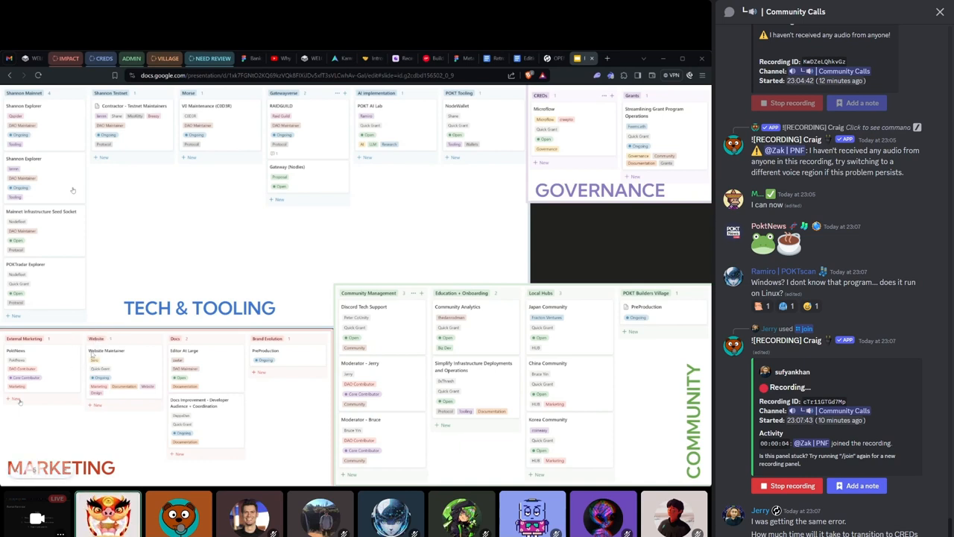
pyautogui.moveTo(251, 455)
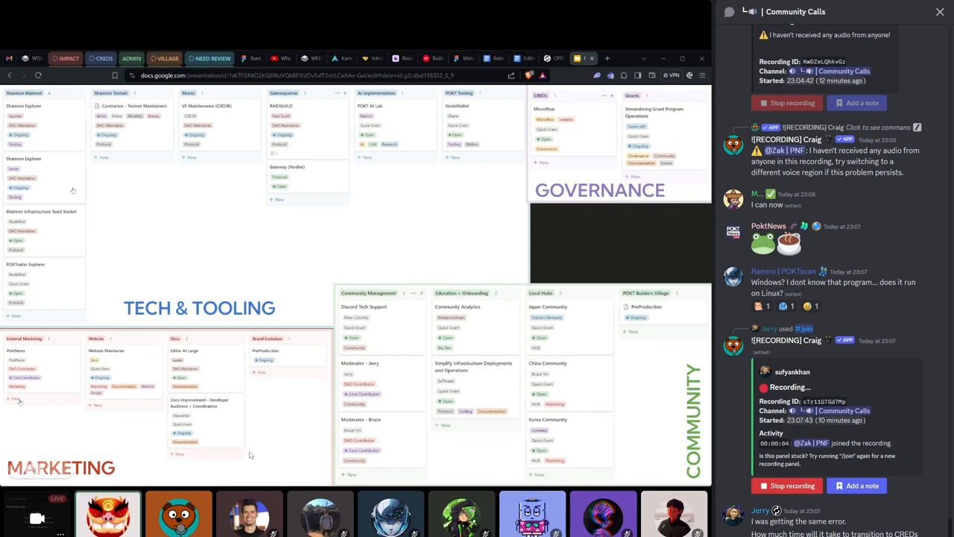
pyautogui.moveTo(285, 357)
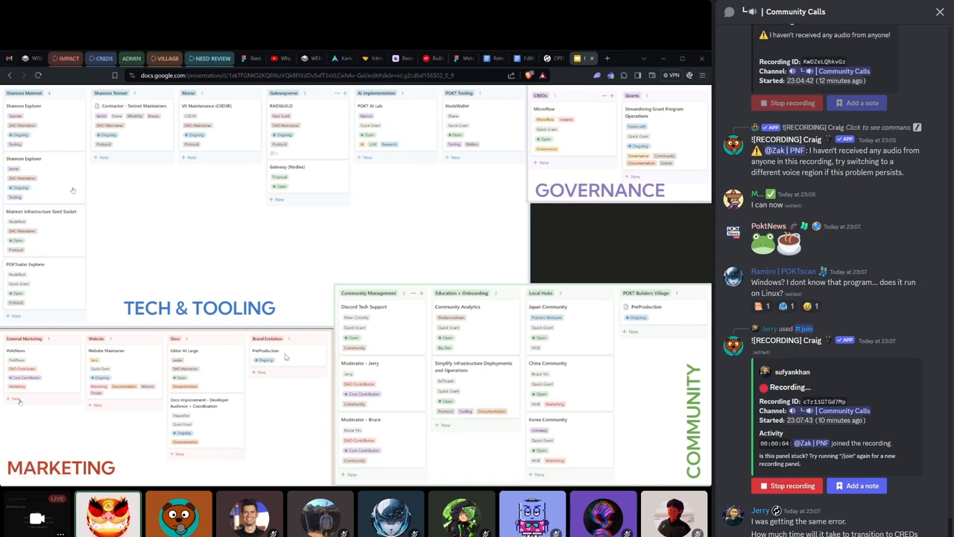
pyautogui.moveTo(197, 459)
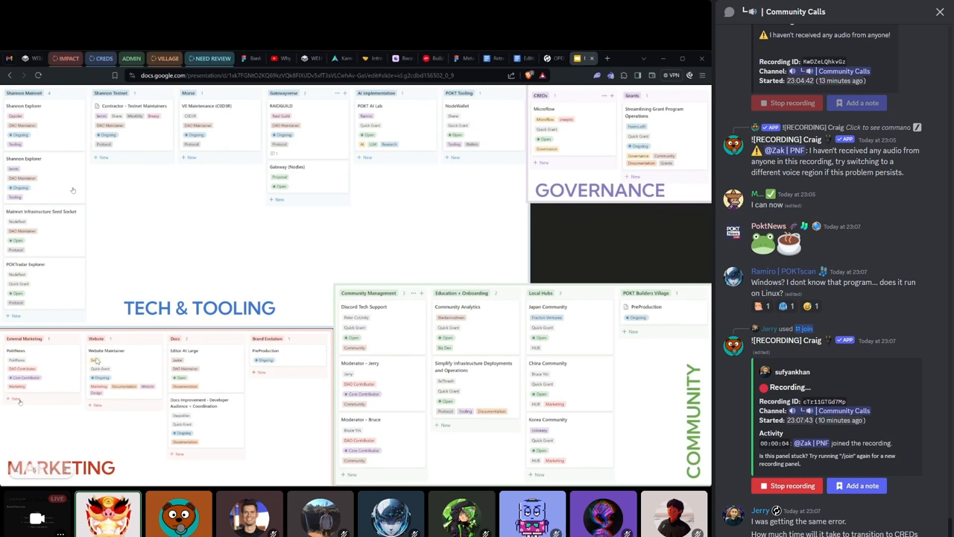
pyautogui.moveTo(133, 343)
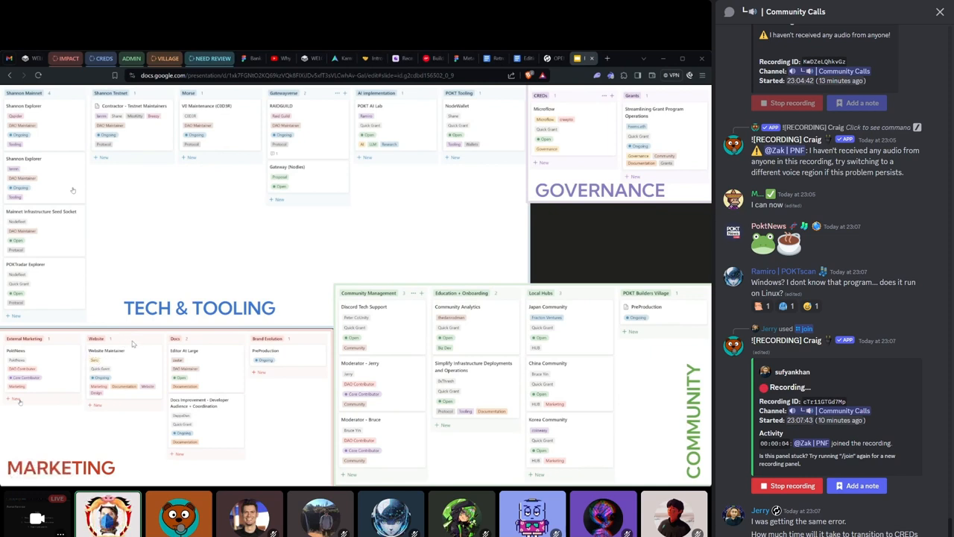
pyautogui.moveTo(132, 353)
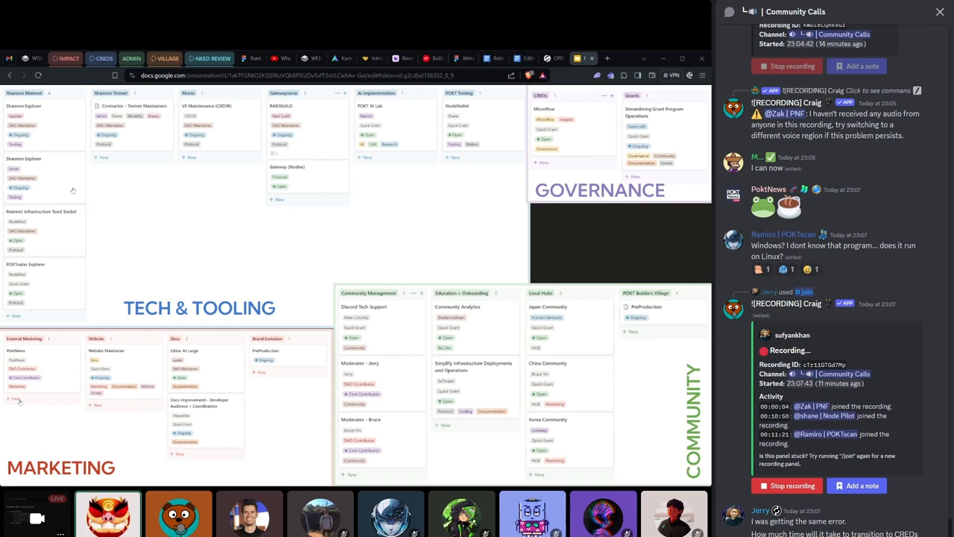
pyautogui.scroll(-3)
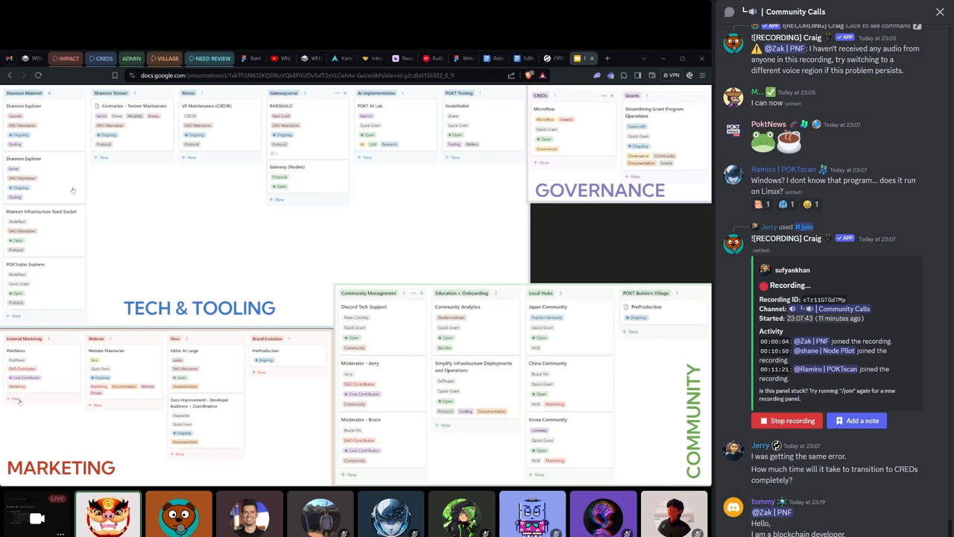
pyautogui.scroll(-3)
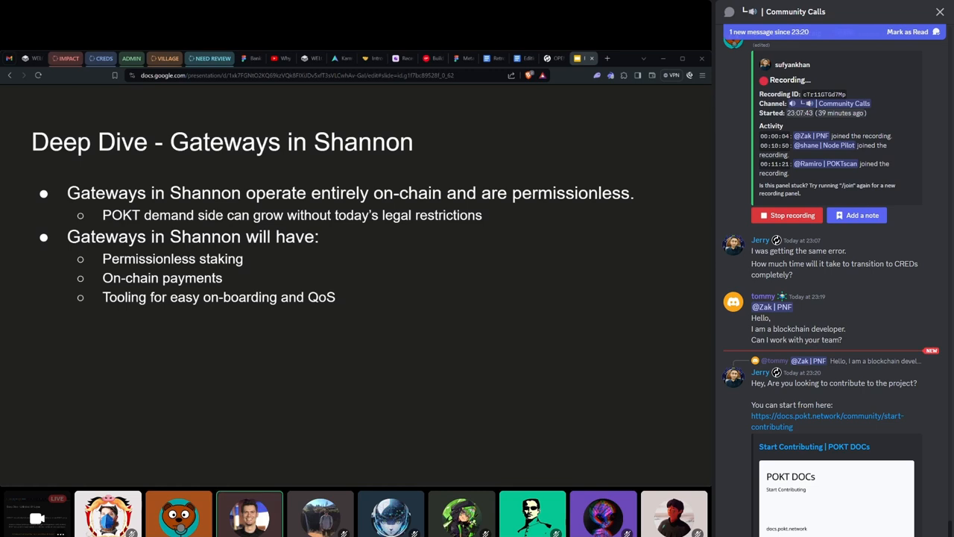
# Advance past the final slide as the presenter's screen share ends in the voice channel.
pyautogui.press('right')
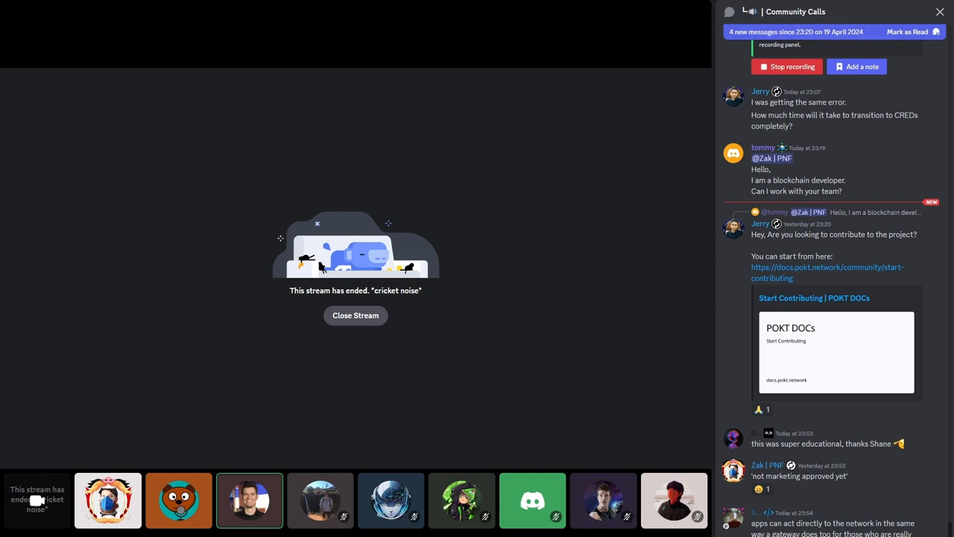
pyautogui.click(107, 500)
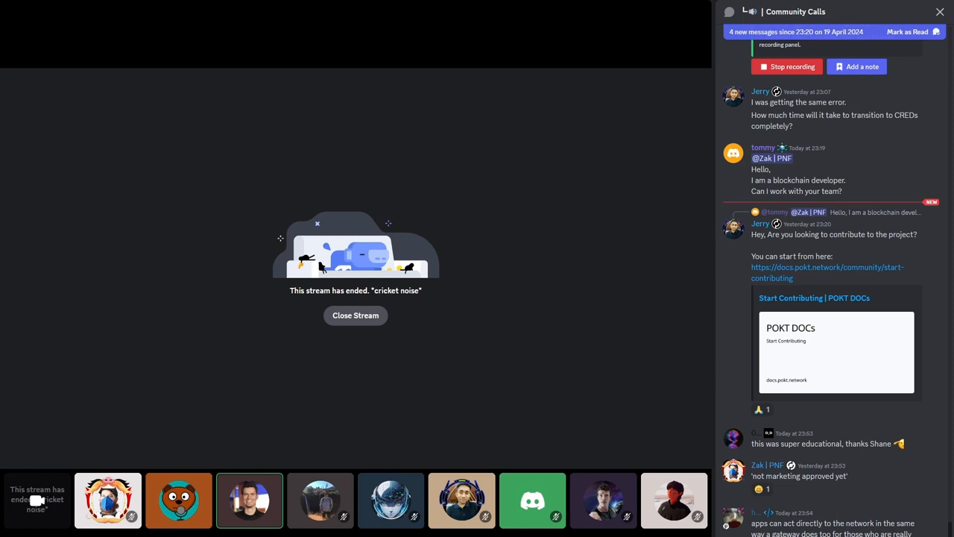
pyautogui.click(355, 316)
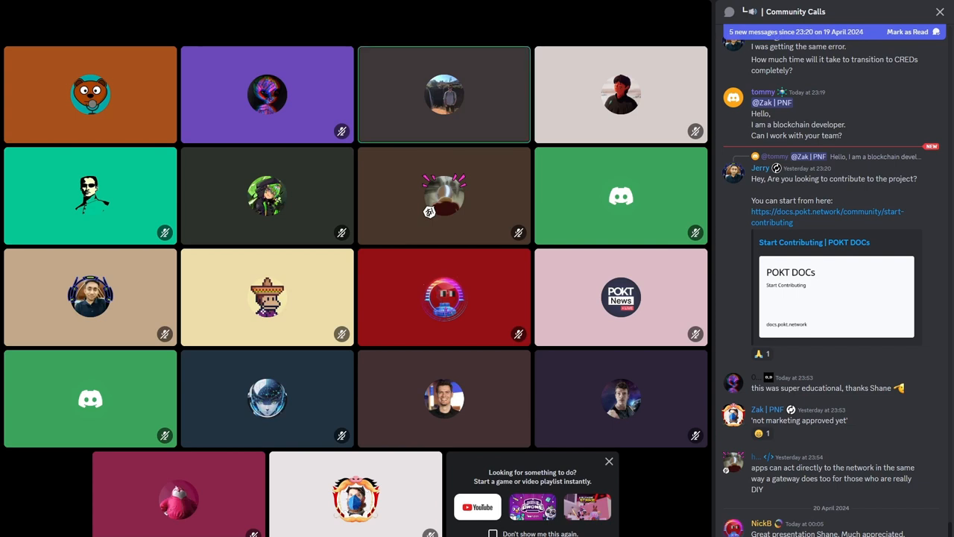
pyautogui.scroll(-3)
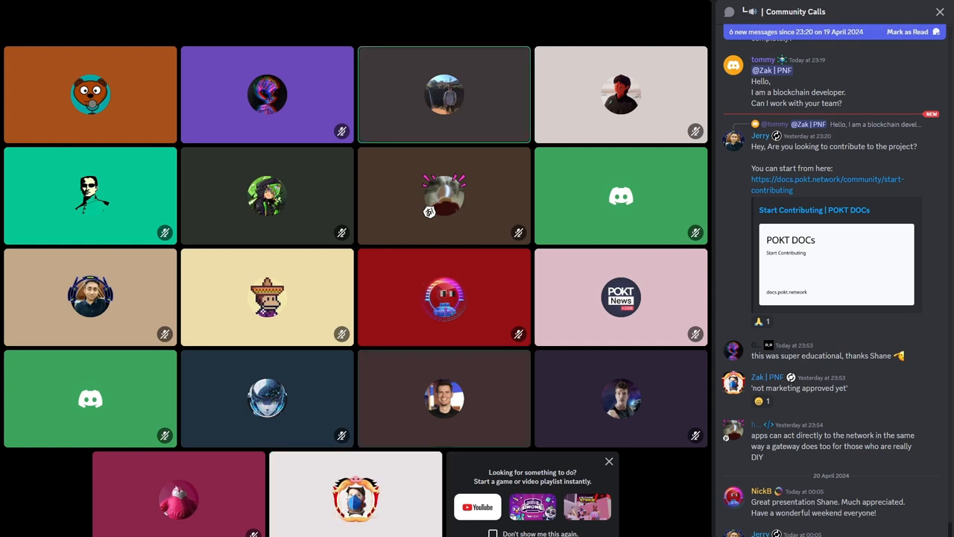
pyautogui.scroll(-3)
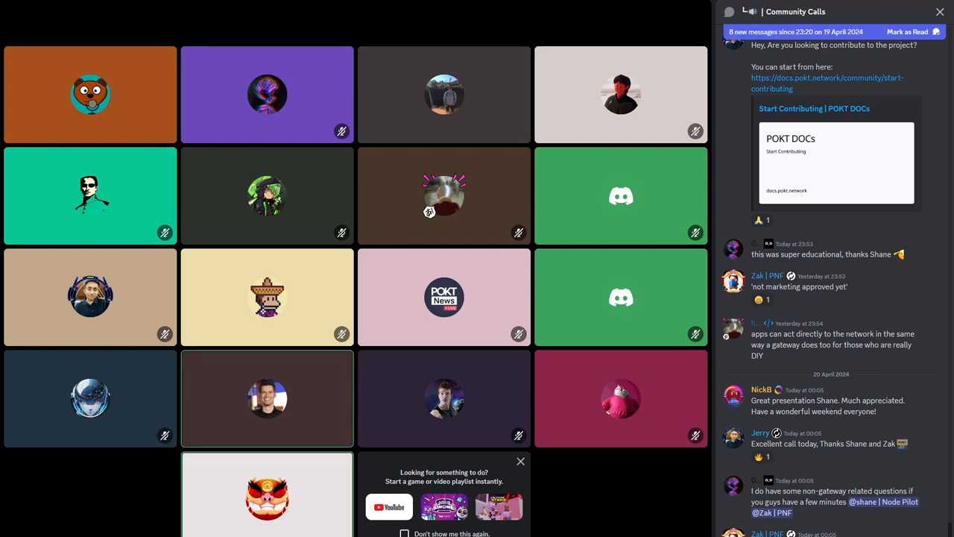
pyautogui.scroll(-3)
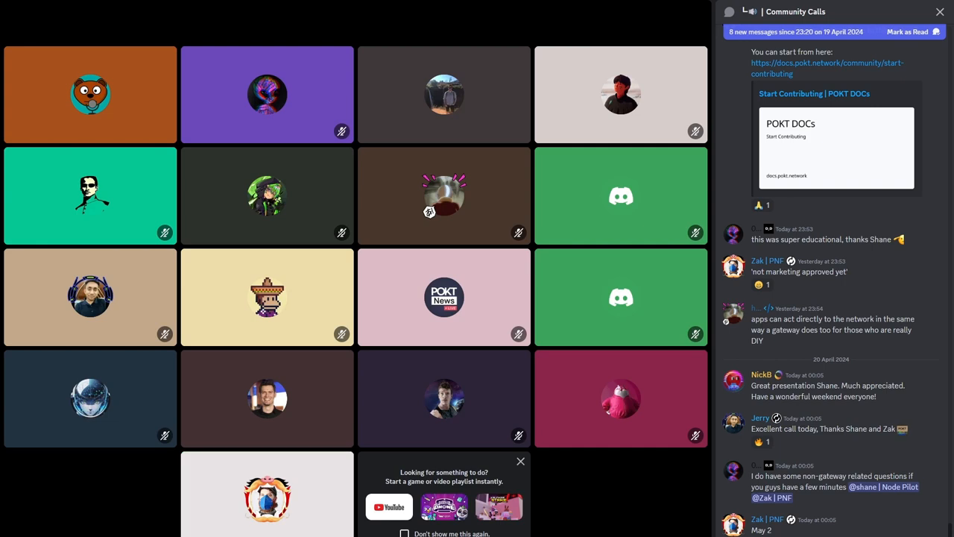
pyautogui.scroll(-3)
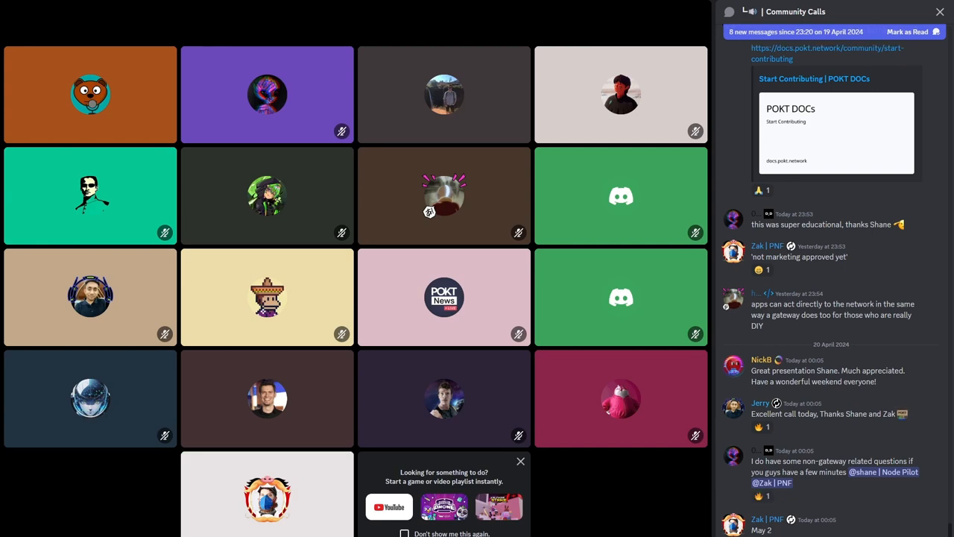